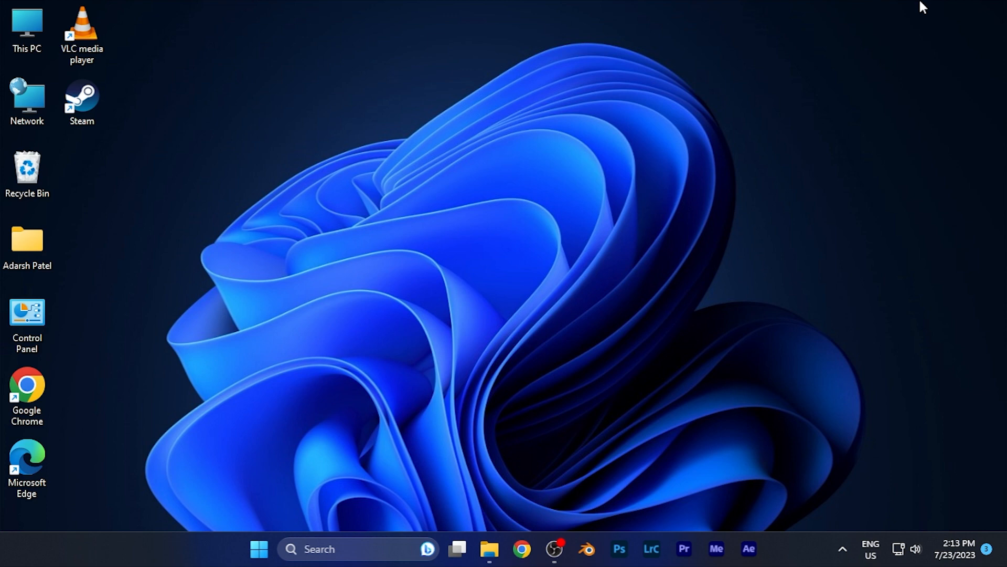
pyautogui.moveTo(402, 137)
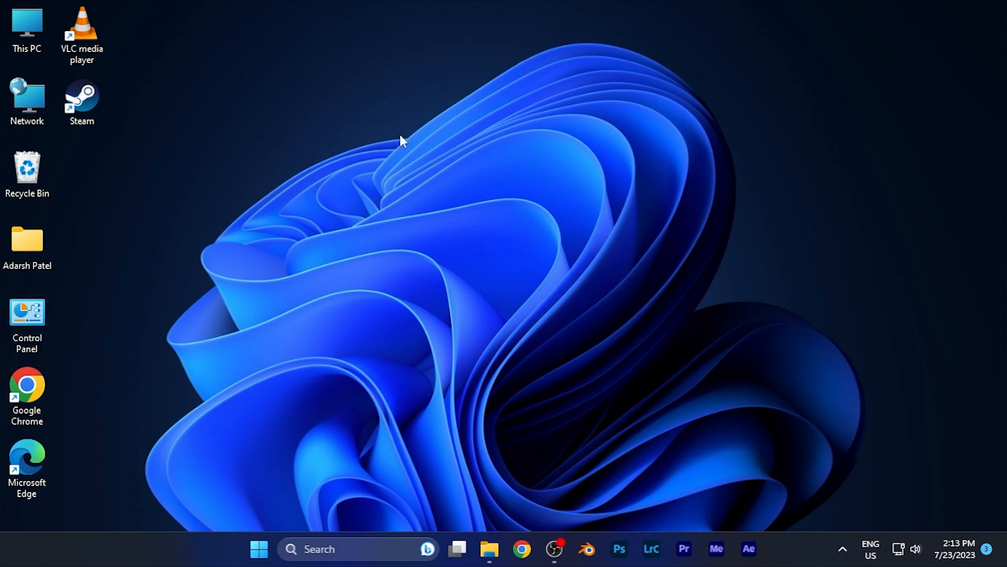
# - Launch Steam from its desktop shortcut and go to the account's empty Friends page
pyautogui.click(82, 99)
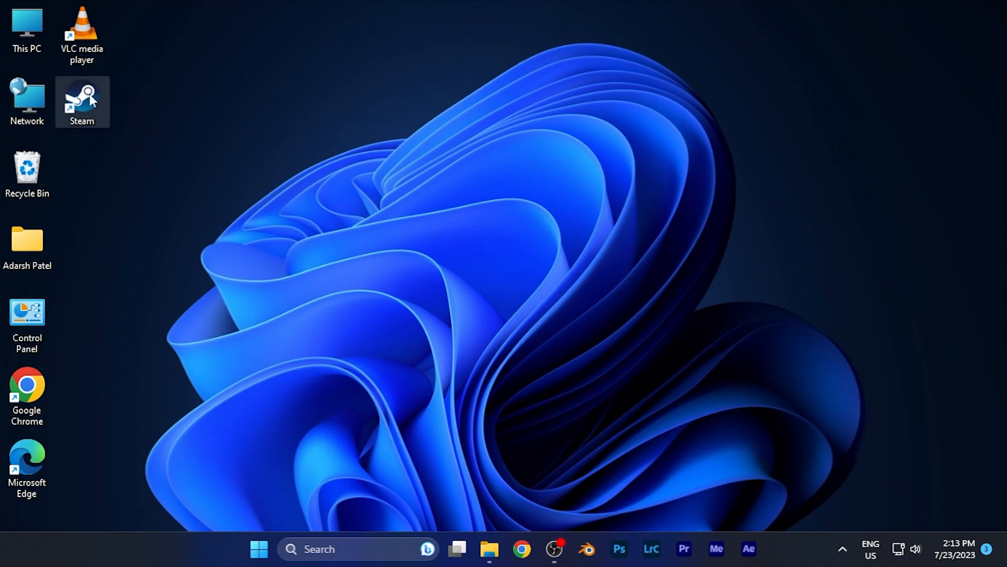
pyautogui.doubleClick(82, 97)
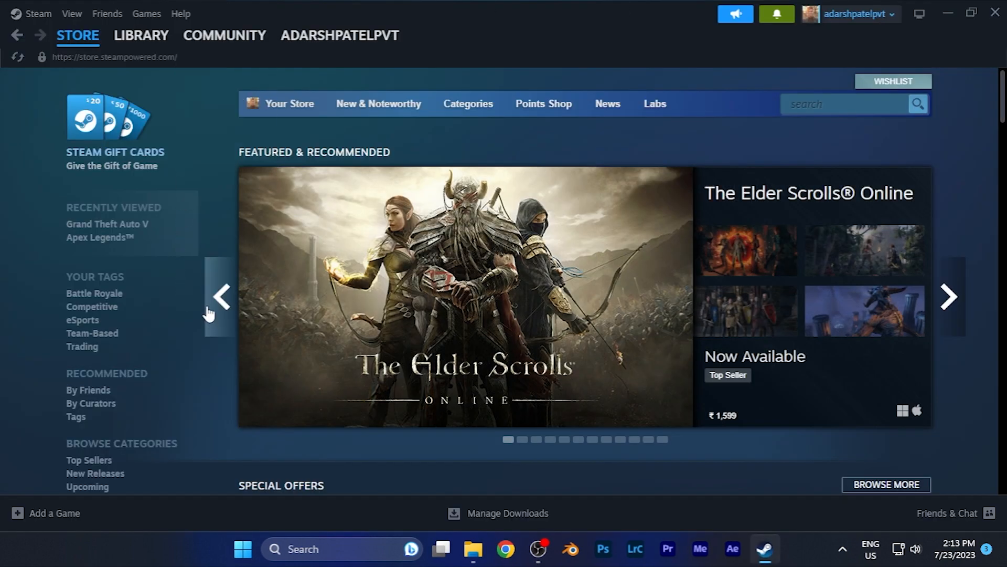
pyautogui.moveTo(225, 184)
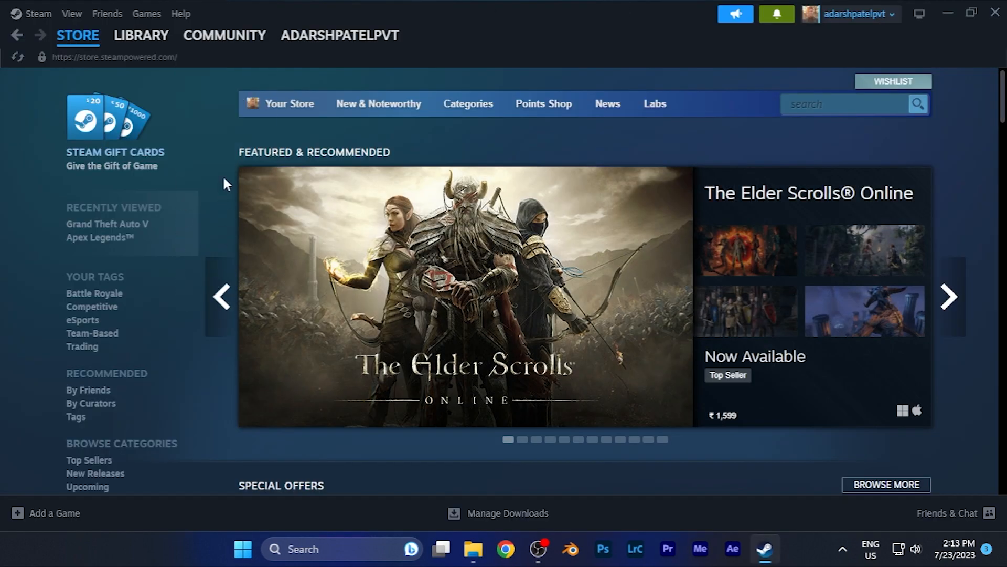
pyautogui.click(78, 35)
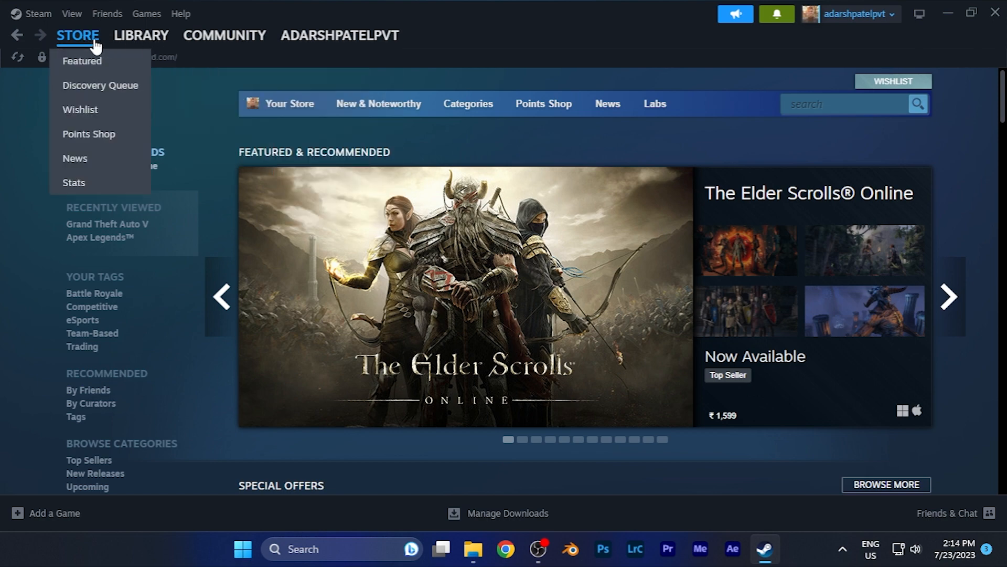
pyautogui.click(342, 34)
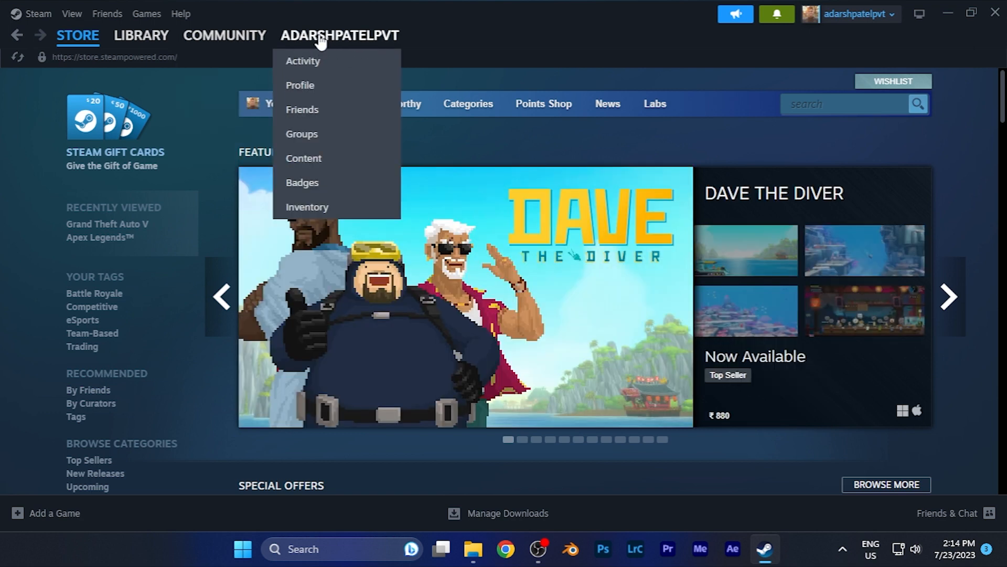
pyautogui.moveTo(332, 116)
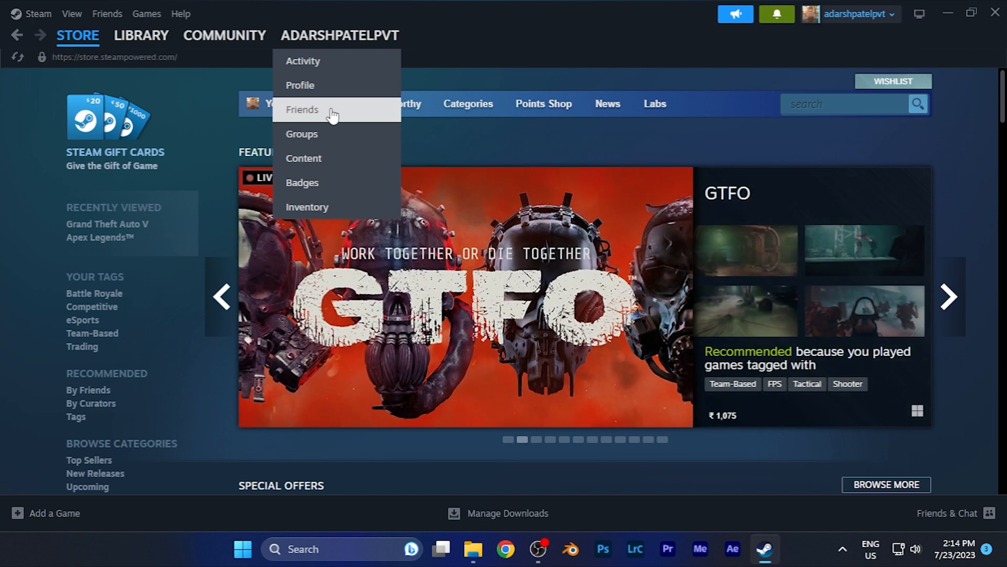
pyautogui.click(302, 110)
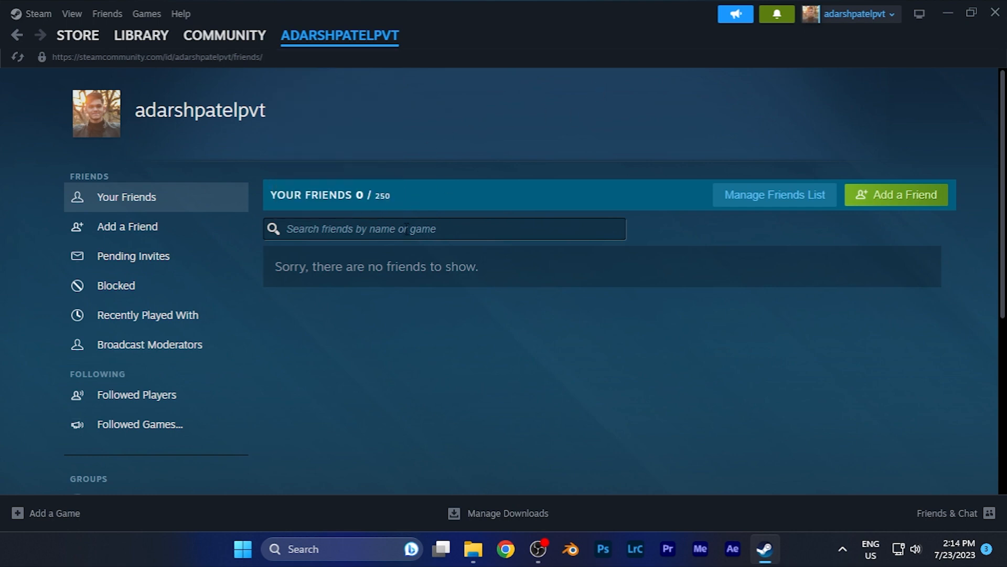
pyautogui.moveTo(320, 185)
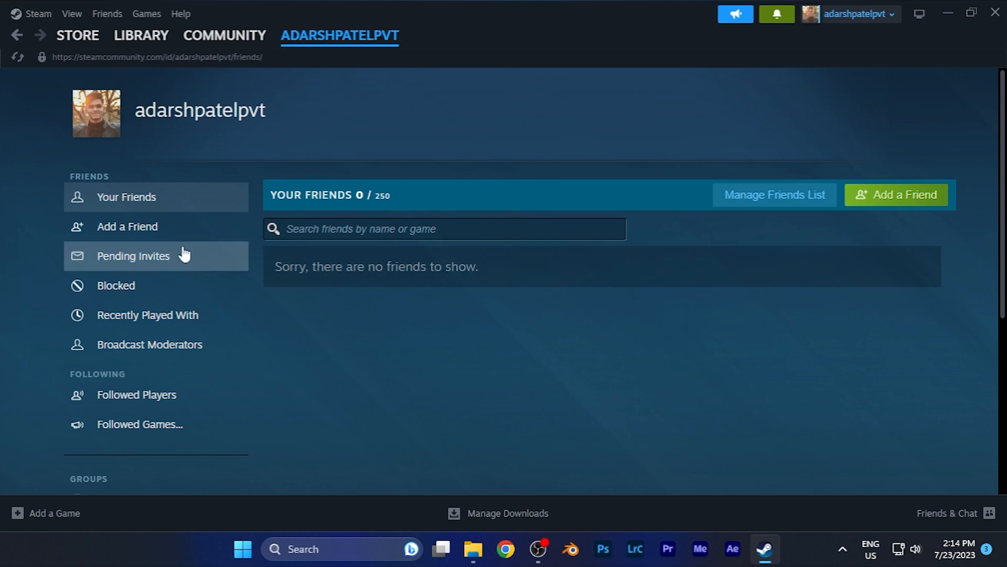
pyautogui.moveTo(149, 235)
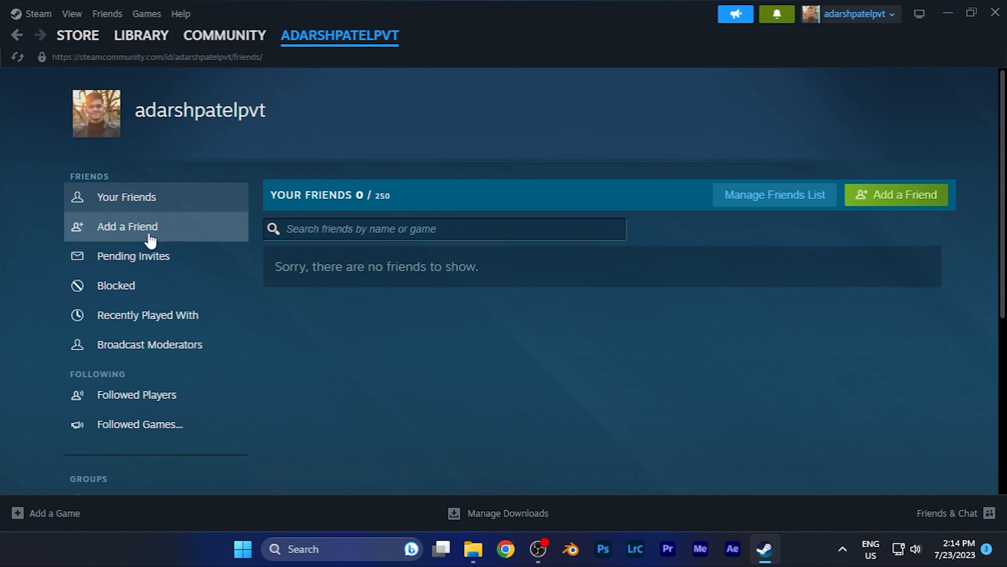
pyautogui.moveTo(147, 237)
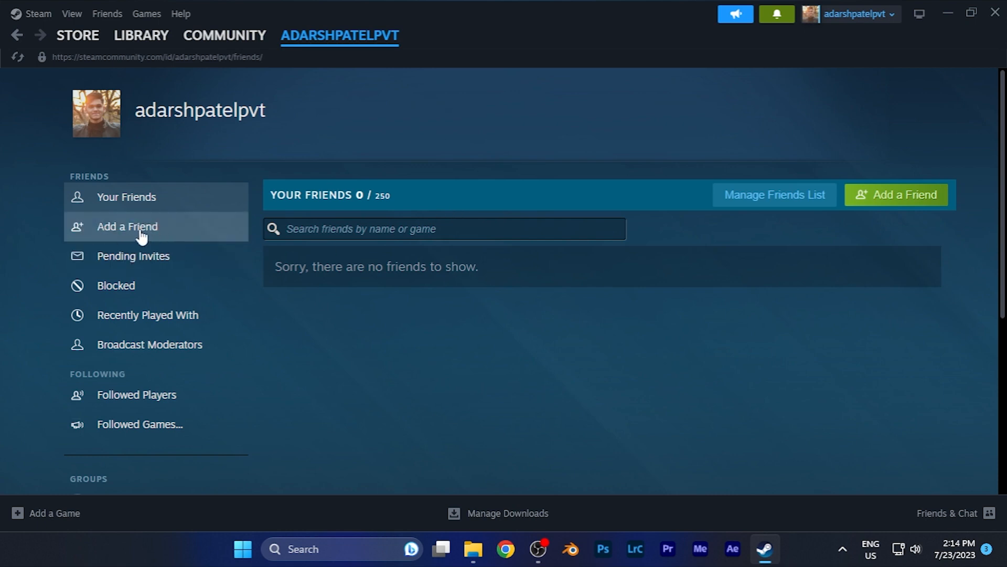
# - Open Add a Friend from the Friends page sidebar to reveal the Friend Code
pyautogui.click(127, 226)
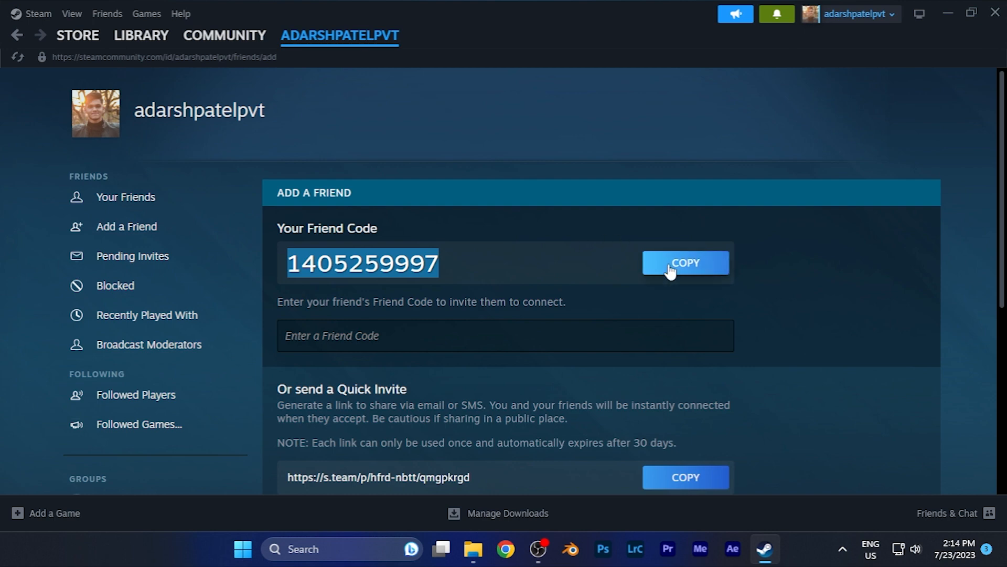
pyautogui.moveTo(381, 260)
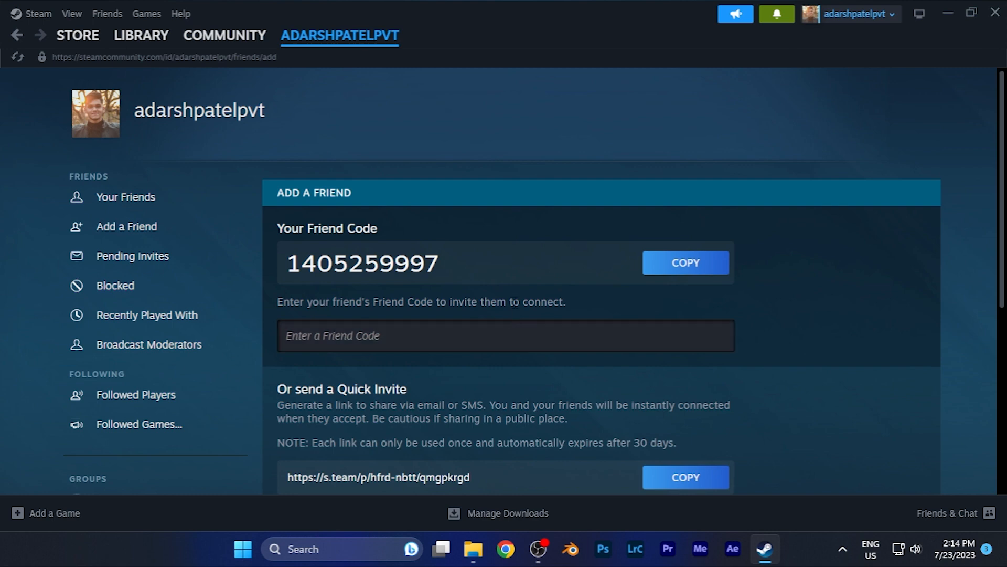
pyautogui.moveTo(946, 7)
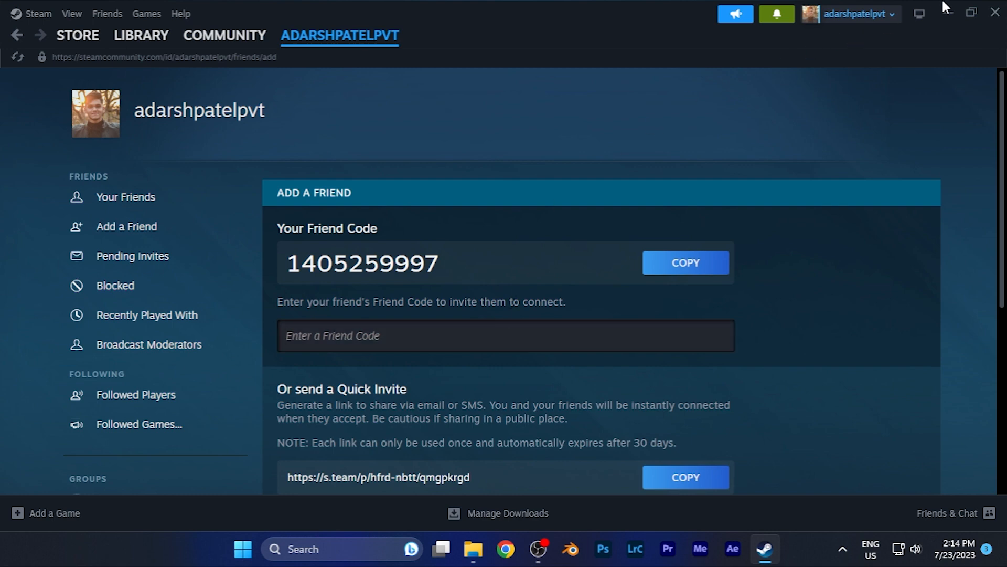